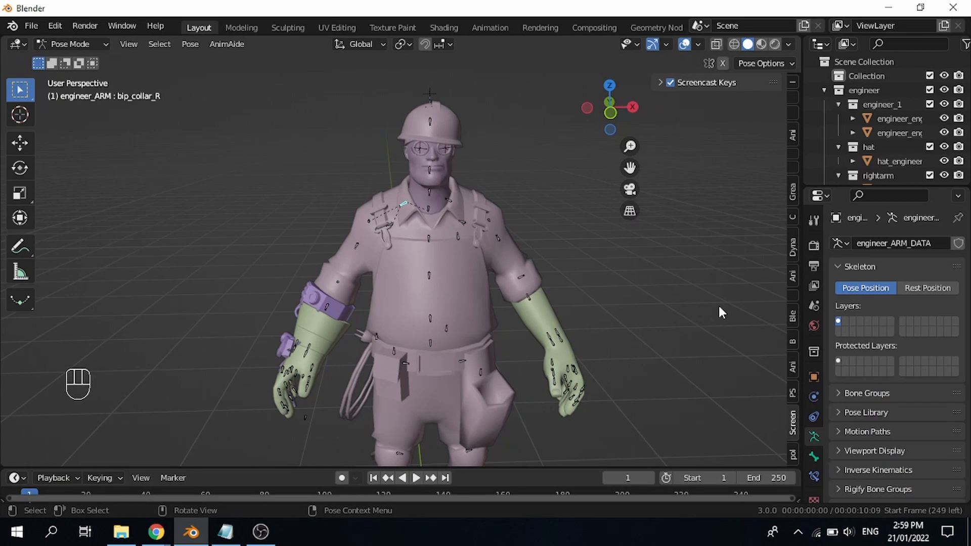
Orbit the engineer character, then highlight the Animaide entry in the Notepad add-on list
{"action": "left_click_drag", "start_coordinate": [722, 312], "coordinate": [647, 360]}
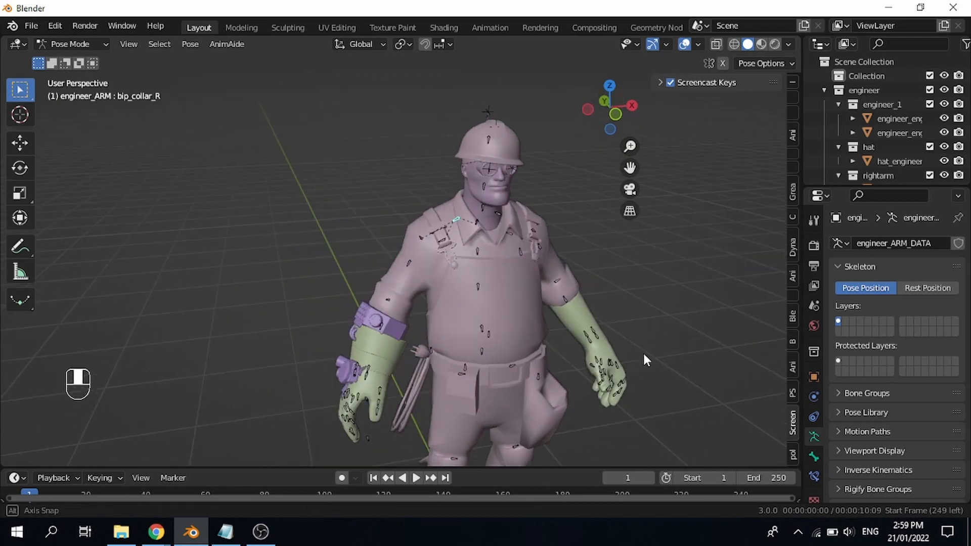
{"action": "left_click_drag", "start_coordinate": [644, 361], "coordinate": [580, 327]}
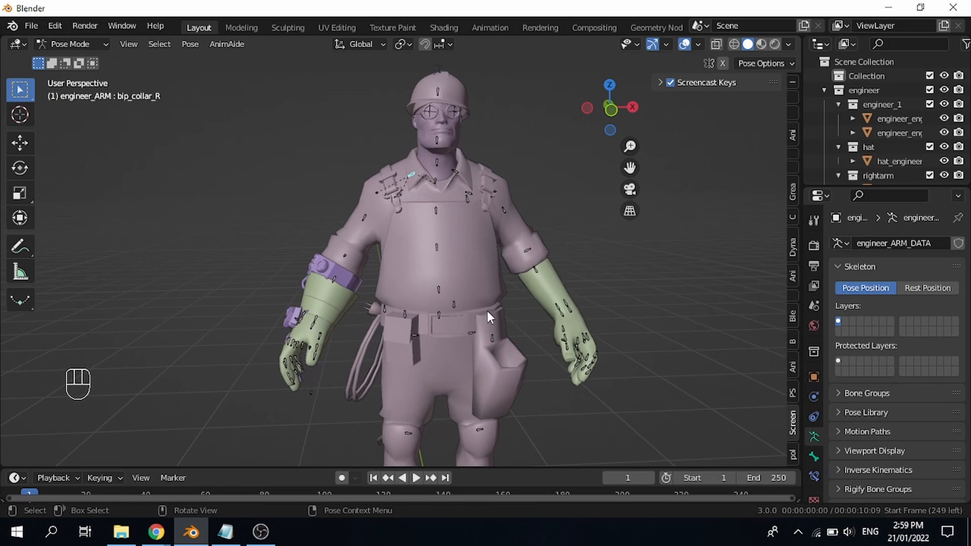
{"action": "mouse_move", "coordinate": [477, 281]}
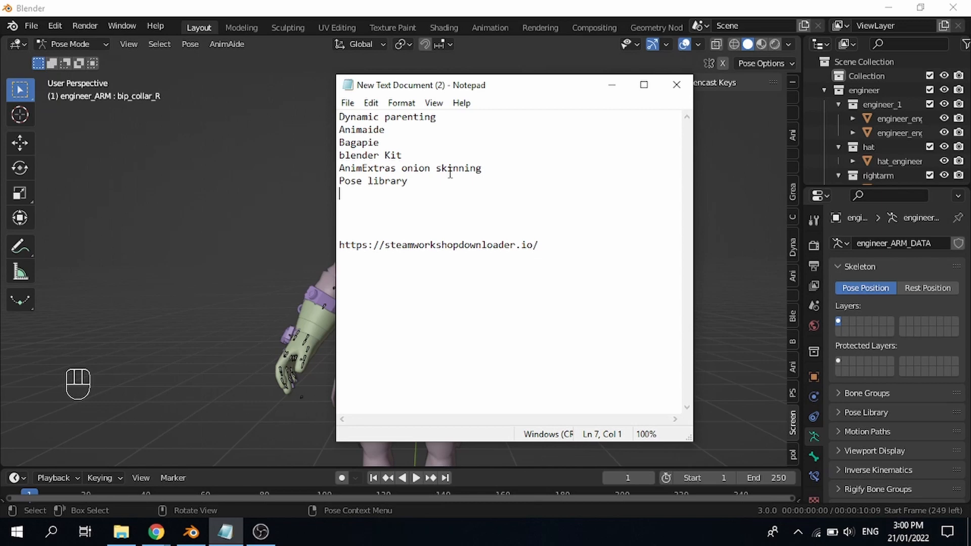
{"action": "key", "text": "ctrl+a"}
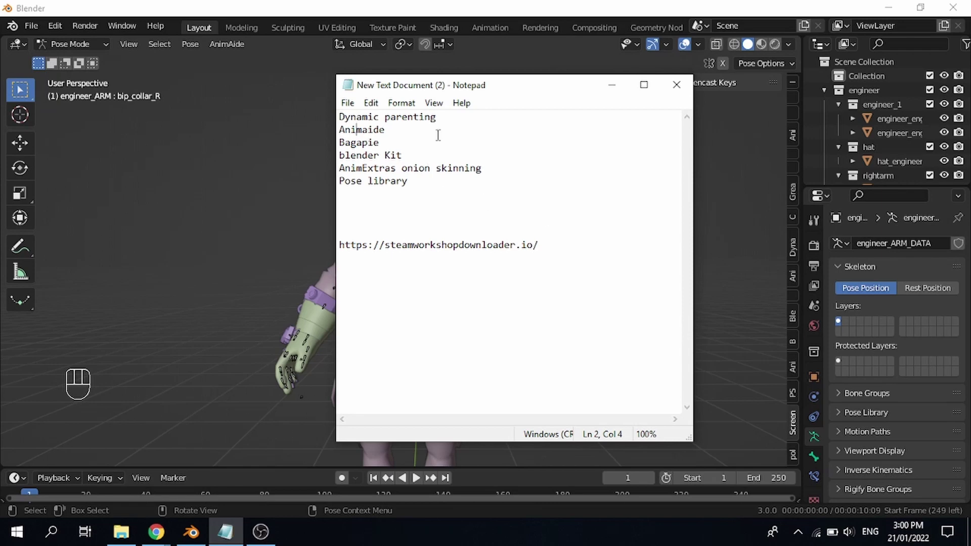
{"action": "double_click", "coordinate": [387, 117]}
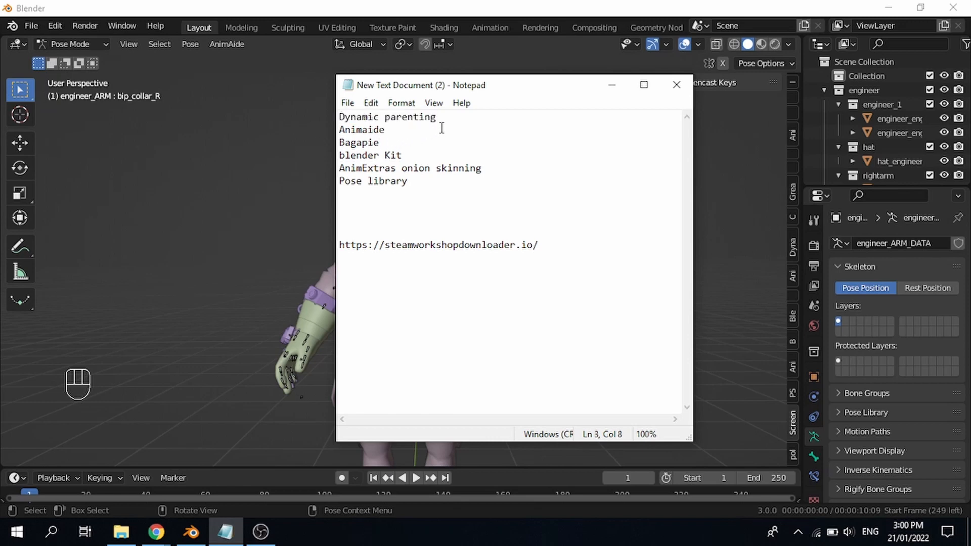
{"action": "left_click", "coordinate": [677, 85]}
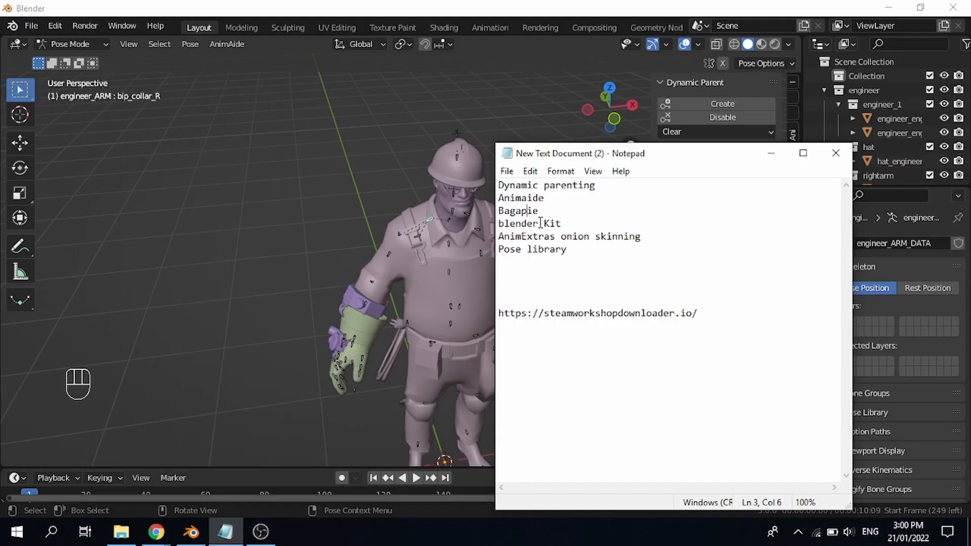
{"action": "double_click", "coordinate": [520, 198]}
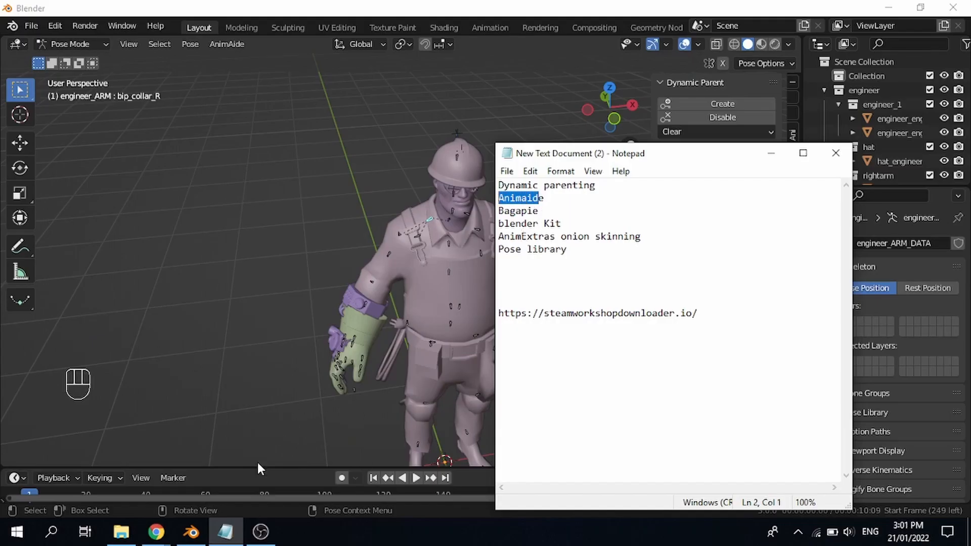
{"action": "mouse_move", "coordinate": [94, 464]}
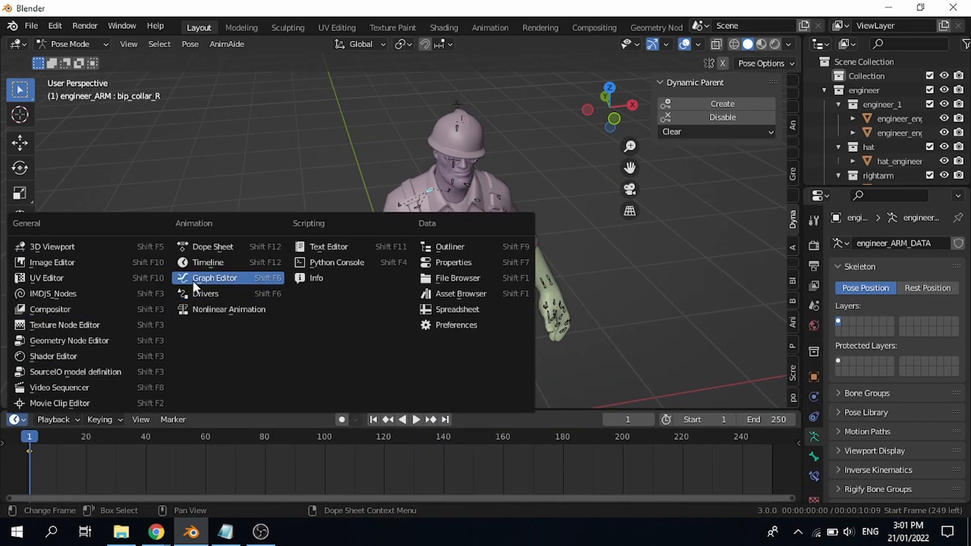
Switch the timeline to a Graph Editor and browse AnimAide's Curve Tools without applying any
{"action": "left_click", "coordinate": [214, 279]}
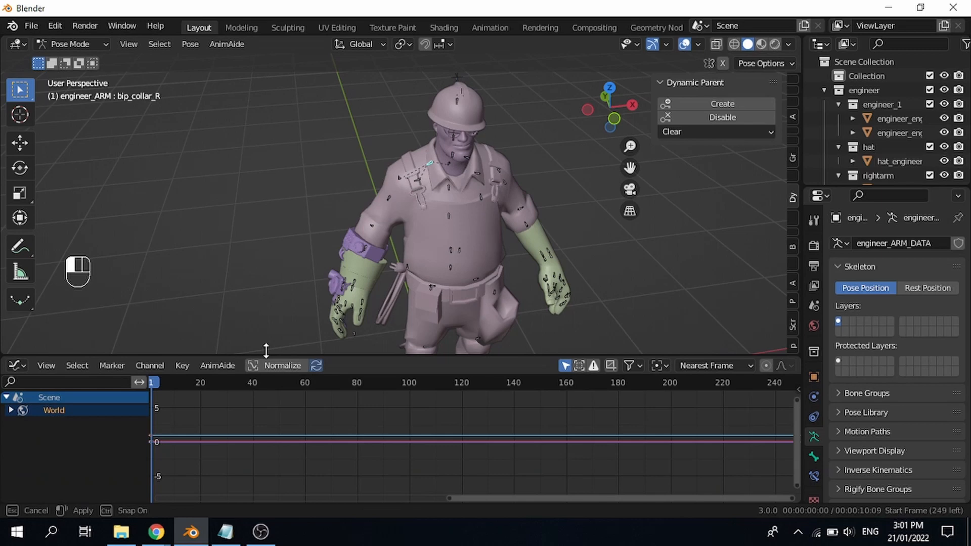
{"action": "left_click", "coordinate": [217, 363]}
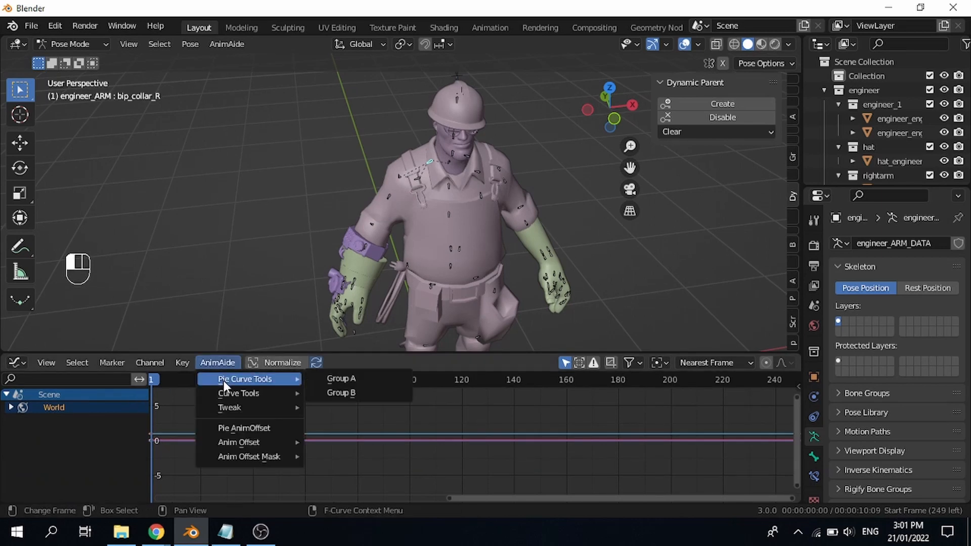
{"action": "mouse_move", "coordinate": [246, 393]}
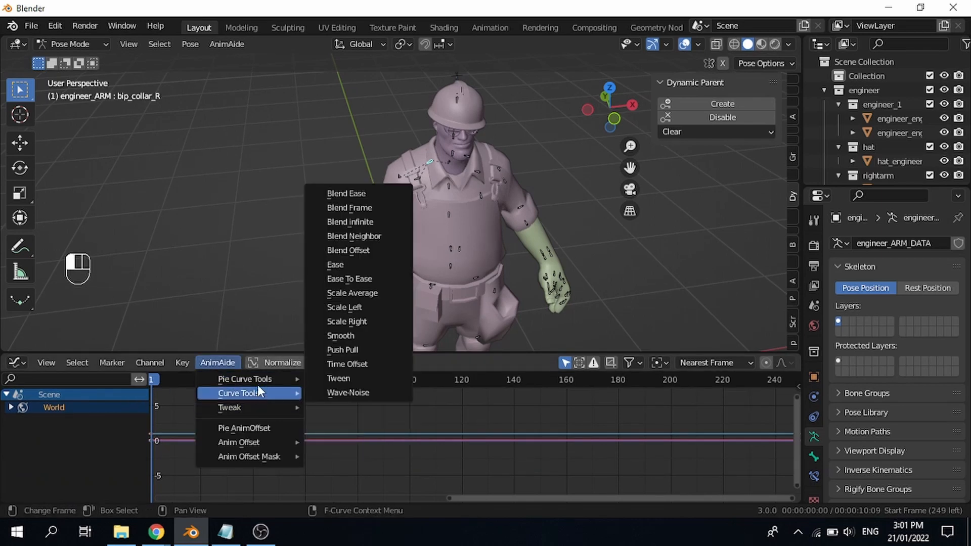
{"action": "mouse_move", "coordinate": [359, 378]}
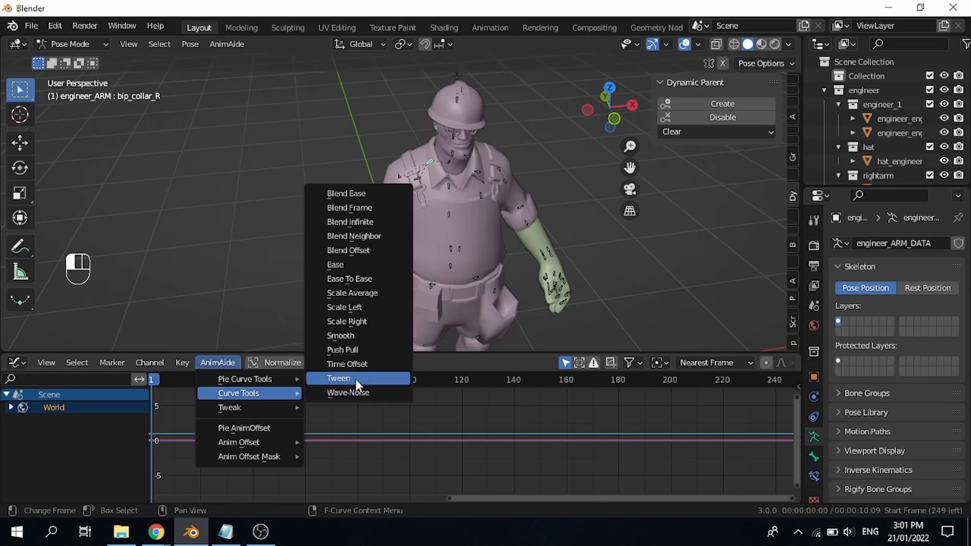
{"action": "mouse_move", "coordinate": [348, 393]}
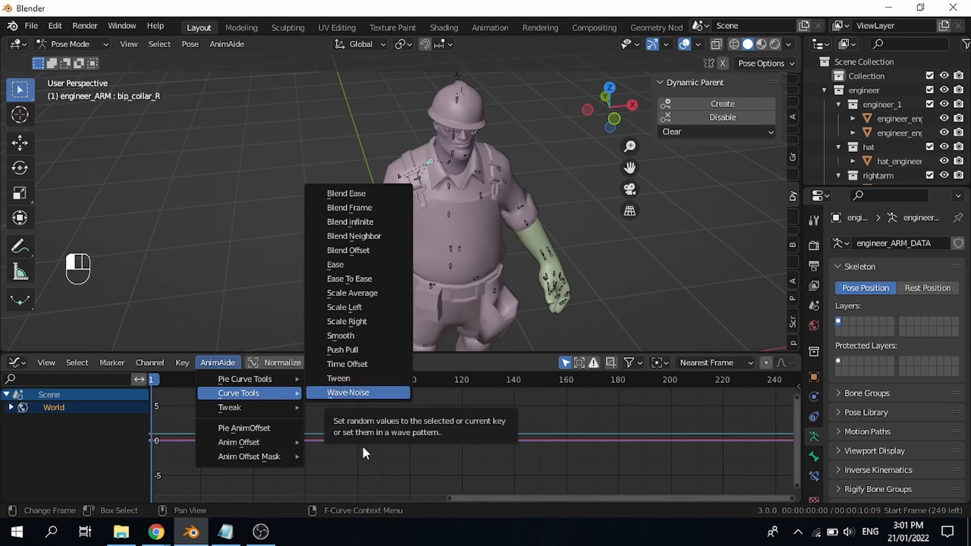
{"action": "left_click", "coordinate": [347, 393]}
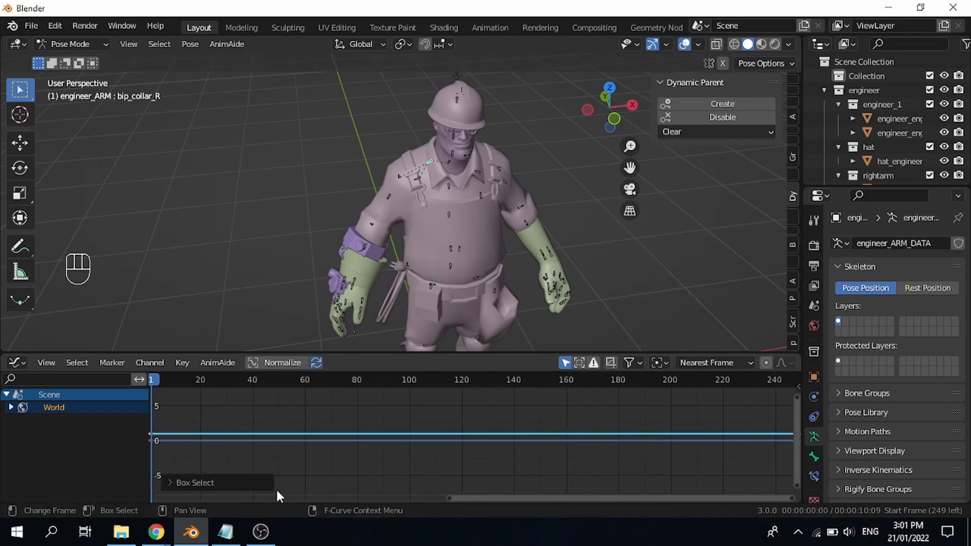
Revisit the Notepad Bagapie, Blender Kit and AnimExtras onion skinning entries
{"action": "left_click", "coordinate": [222, 532]}
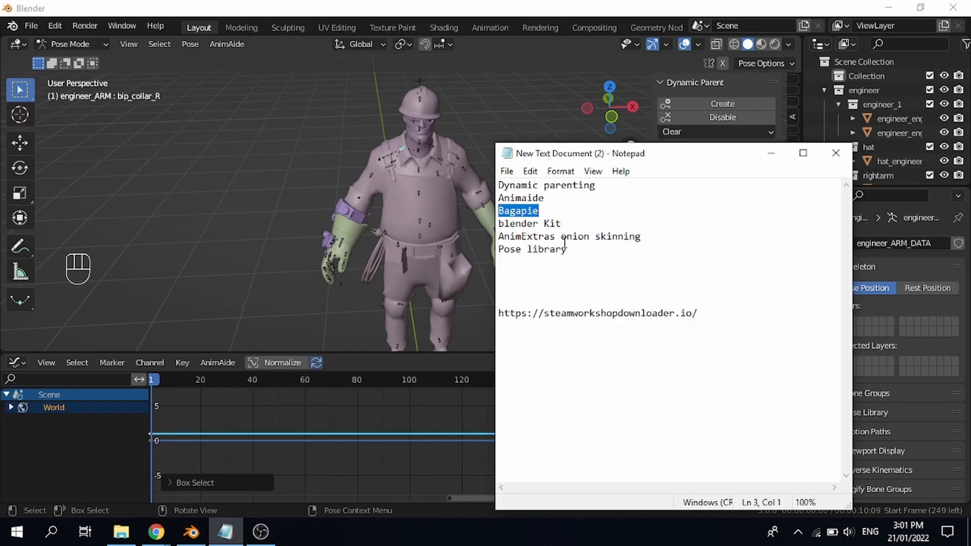
{"action": "left_click", "coordinate": [539, 224]}
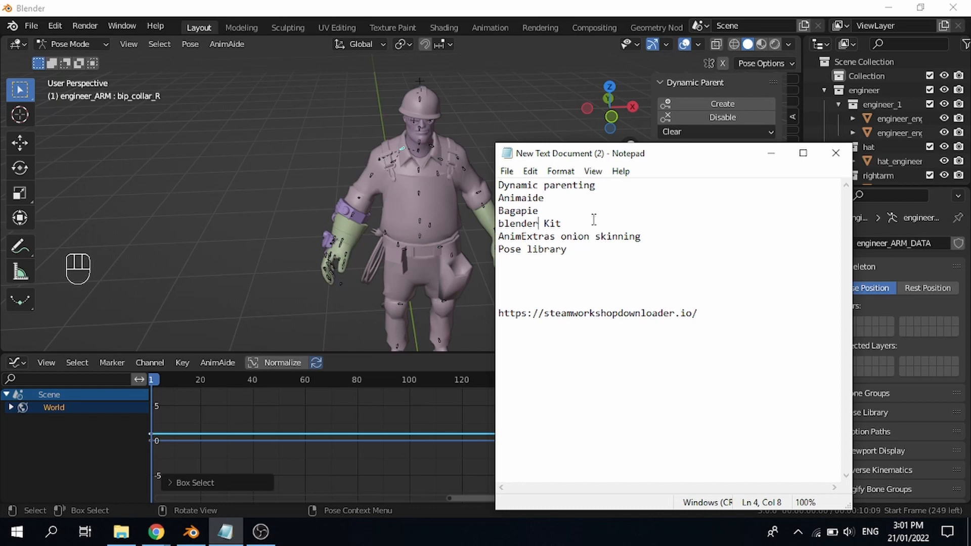
{"action": "mouse_move", "coordinate": [462, 353]}
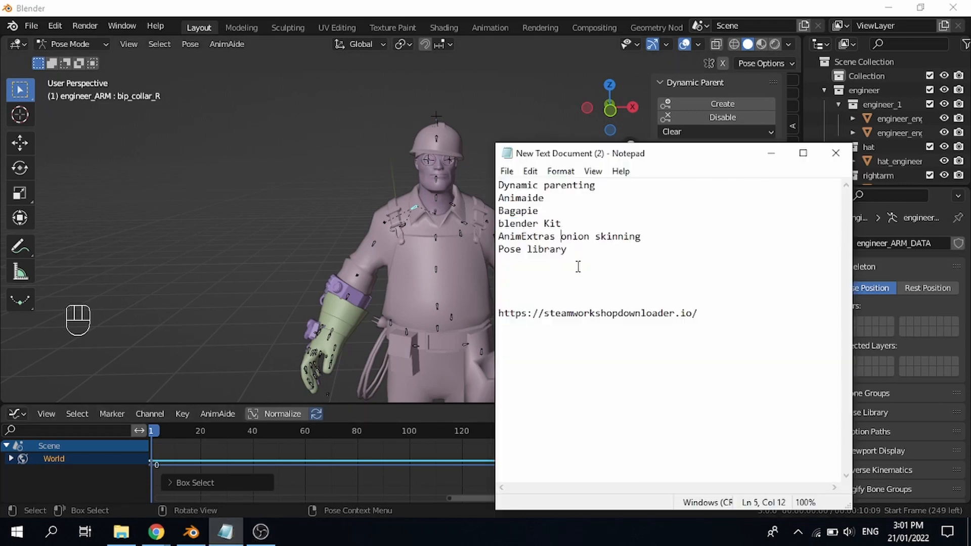
{"action": "triple_click", "coordinate": [569, 236]}
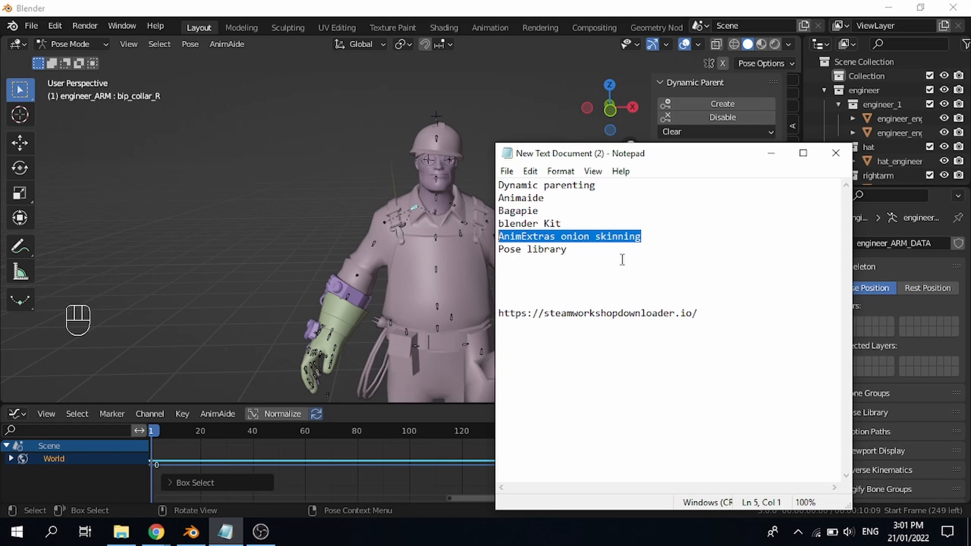
{"action": "left_click", "coordinate": [566, 237]}
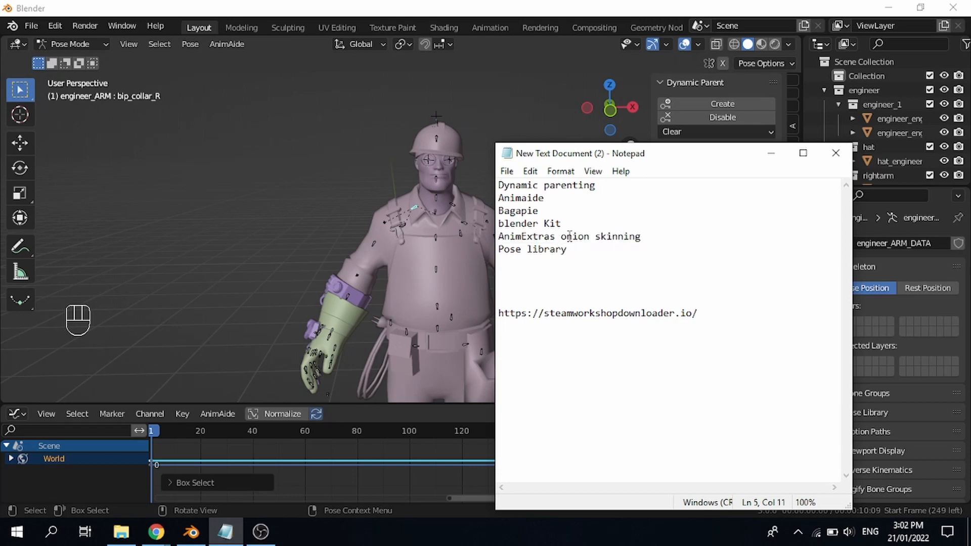
{"action": "type", "text": "("}
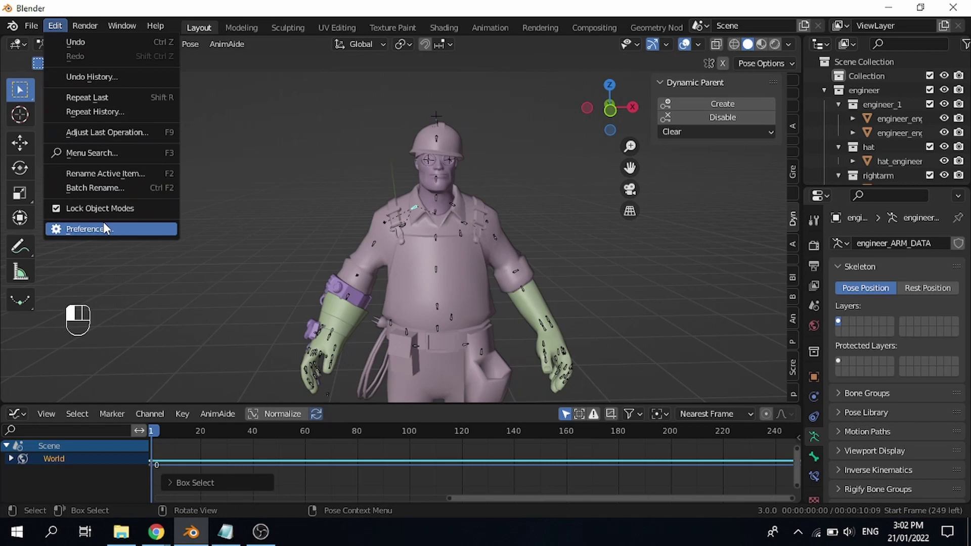
Search the add-on preferences for 'pose' to confirm Pose Library is enabled
{"action": "left_click", "coordinate": [96, 229]}
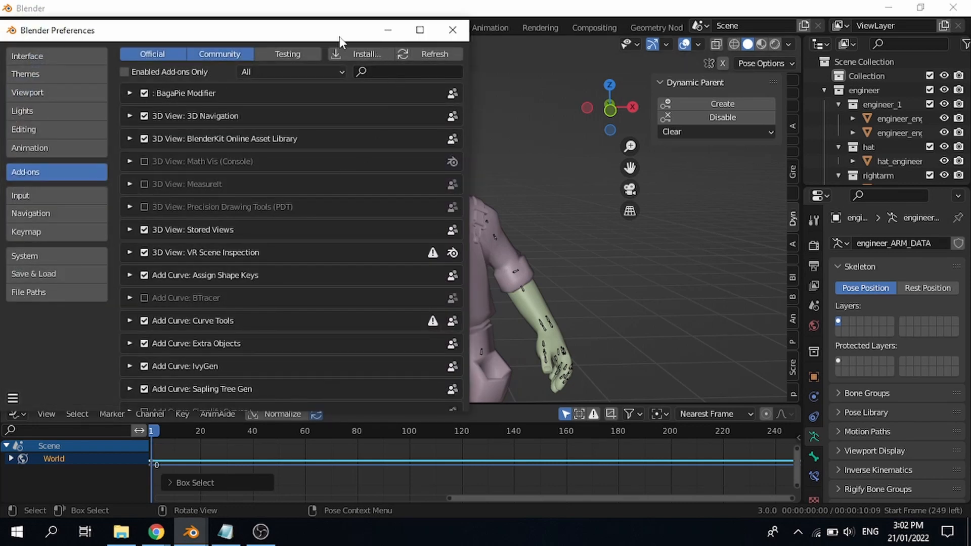
{"action": "left_click", "coordinate": [407, 72]}
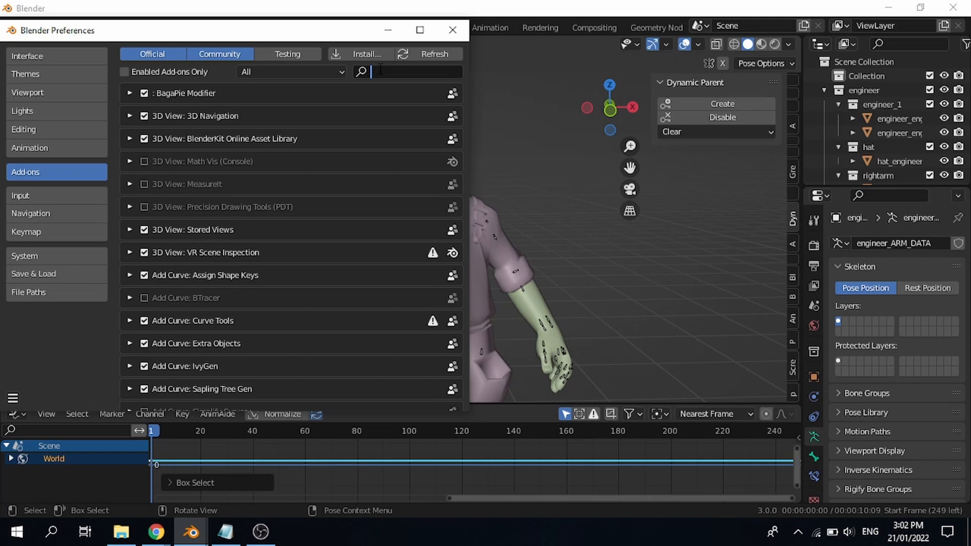
{"action": "type", "text": "pose"}
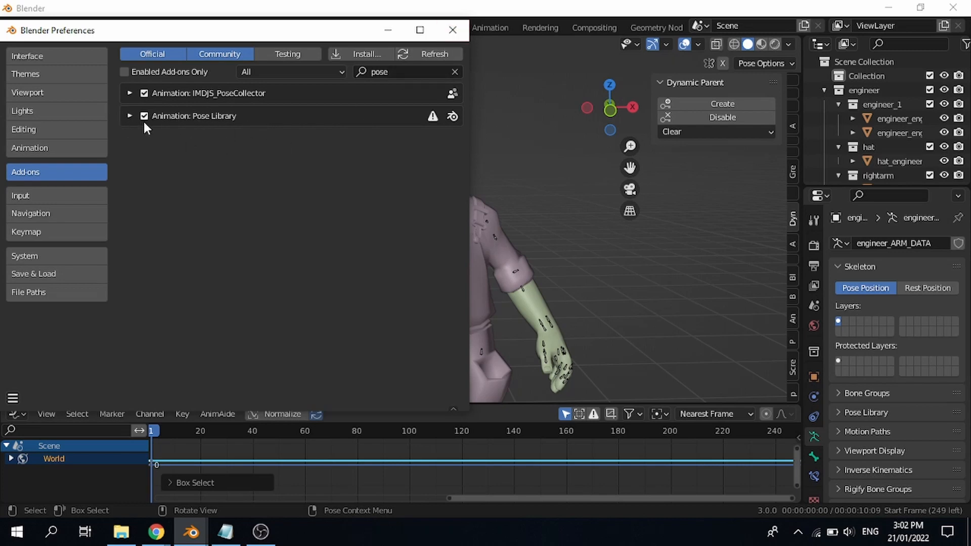
{"action": "mouse_move", "coordinate": [437, 48]}
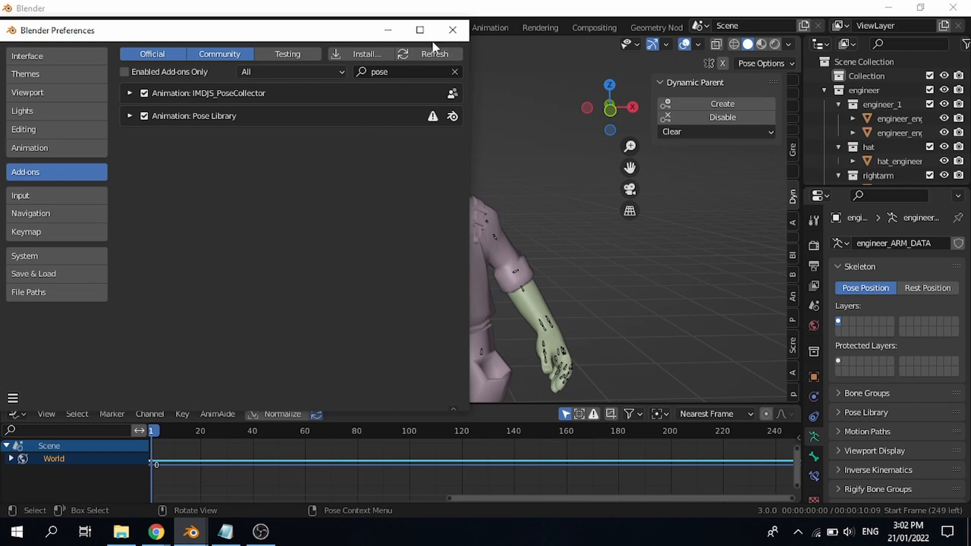
{"action": "left_click", "coordinate": [452, 30]}
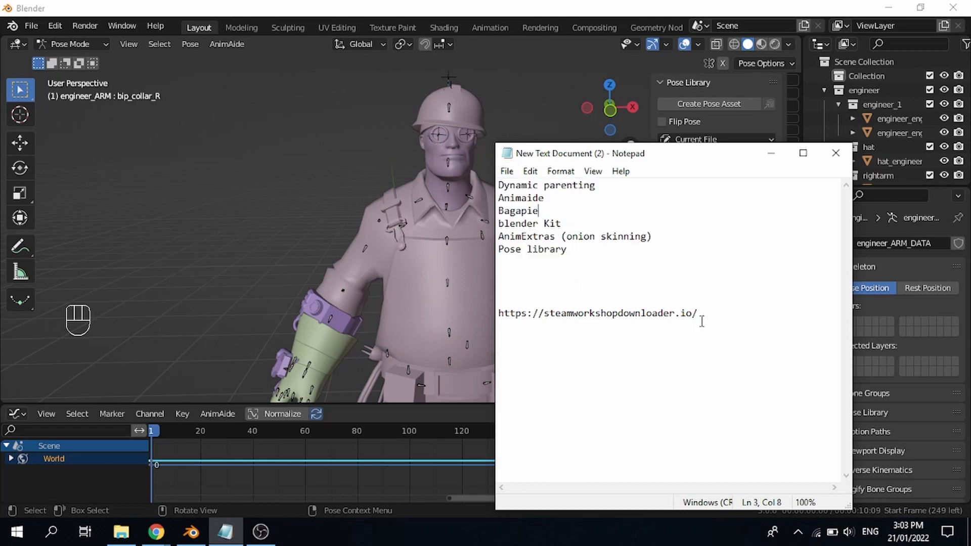
Select the steamworkshopdownloader.io URL line in the Notepad note
{"action": "triple_click", "coordinate": [598, 314]}
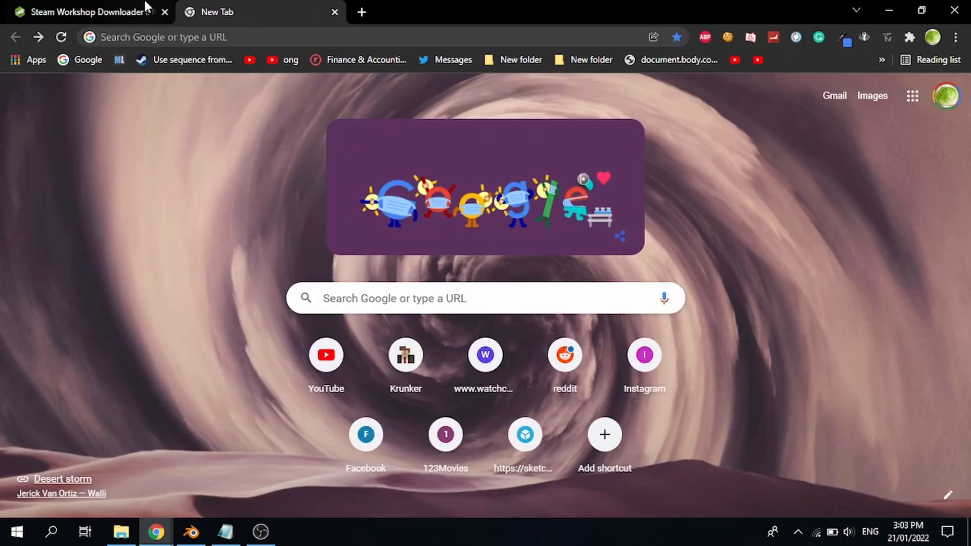
{"action": "type", "text": "https://steamworkshopdownloader.io/"}
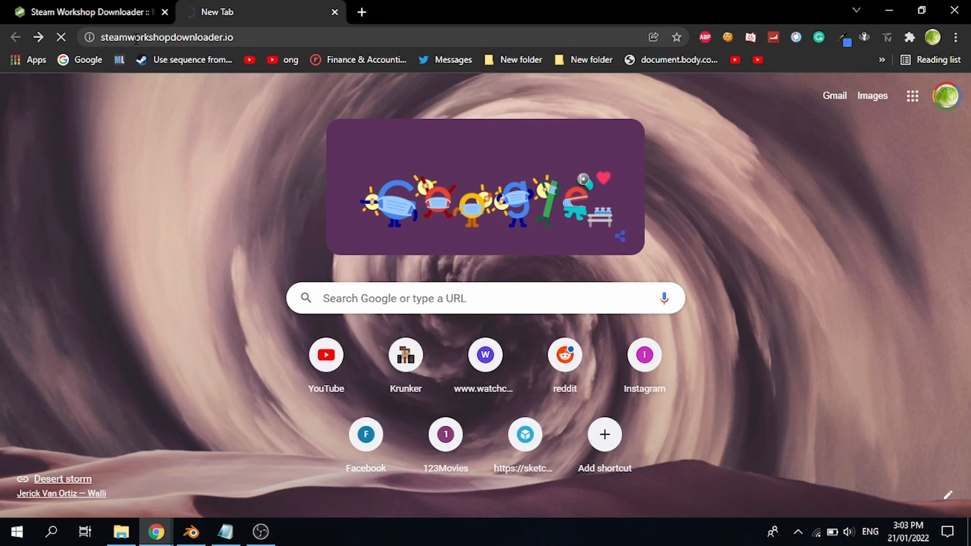
{"action": "left_click", "coordinate": [91, 13]}
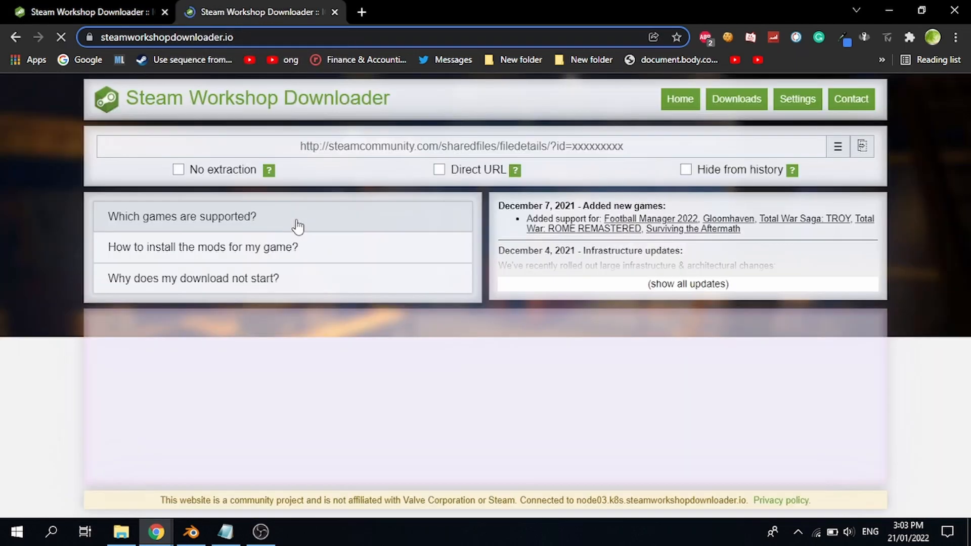
{"action": "left_click", "coordinate": [454, 147]}
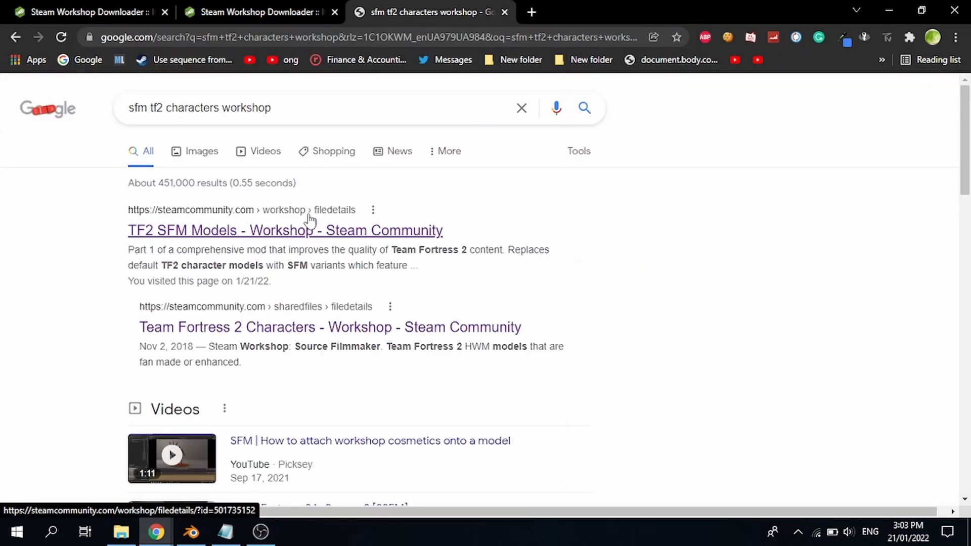
Open the TF2 SFM Models Steam Community result and scroll through its details
{"action": "left_click", "coordinate": [260, 533]}
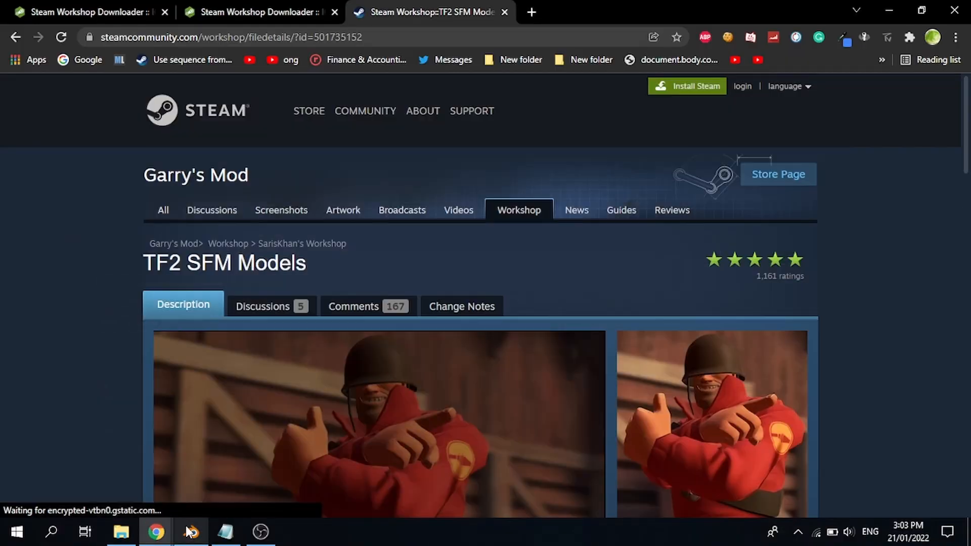
{"action": "scroll", "scroll_direction": "down", "scroll_amount": 3}
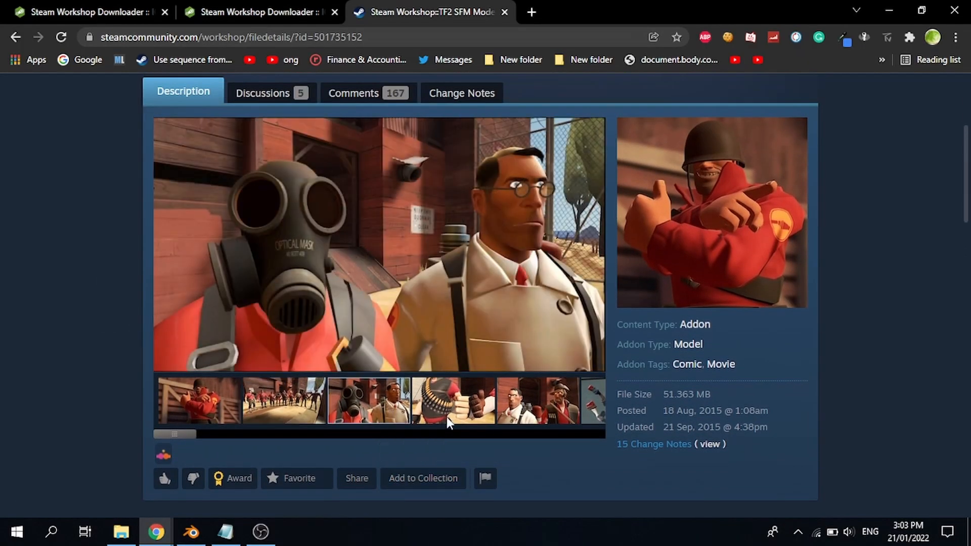
{"action": "scroll", "scroll_direction": "down", "scroll_amount": 3}
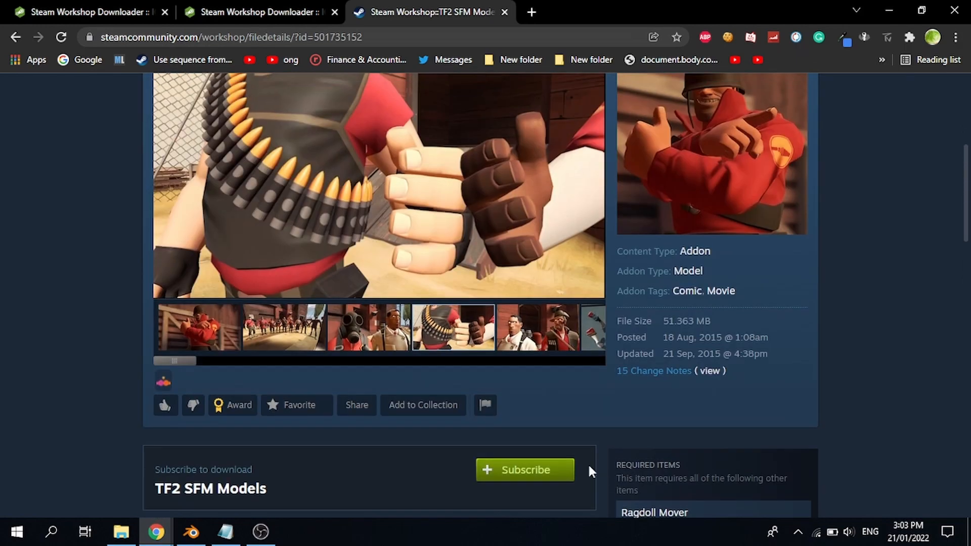
{"action": "scroll", "scroll_direction": "up", "scroll_amount": 3}
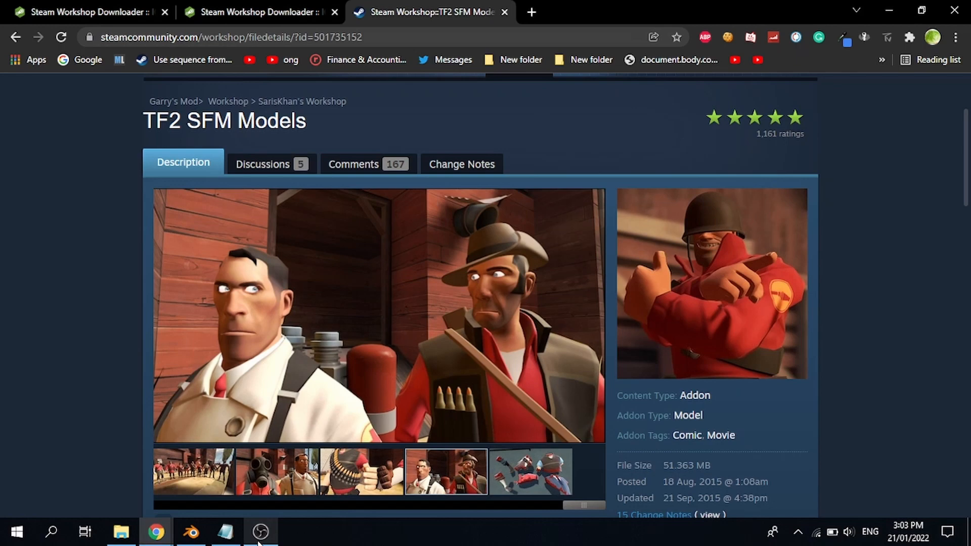
{"action": "left_click", "coordinate": [194, 532]}
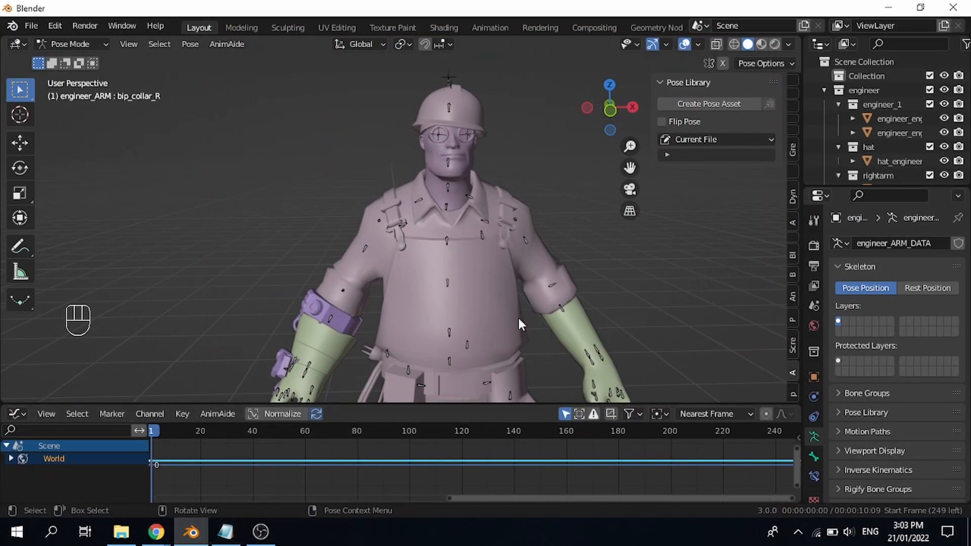
{"action": "left_click", "coordinate": [153, 532]}
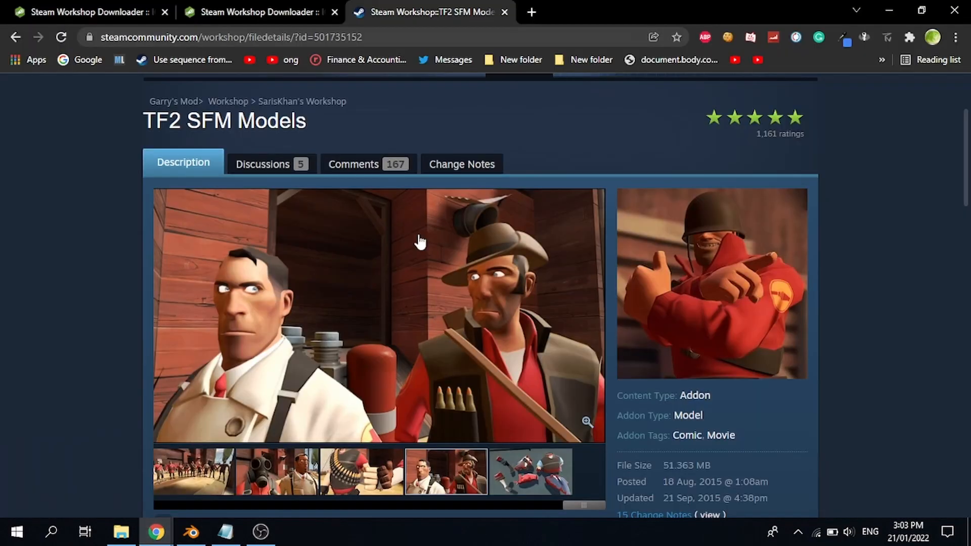
Paste the workshop link ?id=501735152 into Steam Workshop Downloader and select it
{"action": "left_click", "coordinate": [260, 11]}
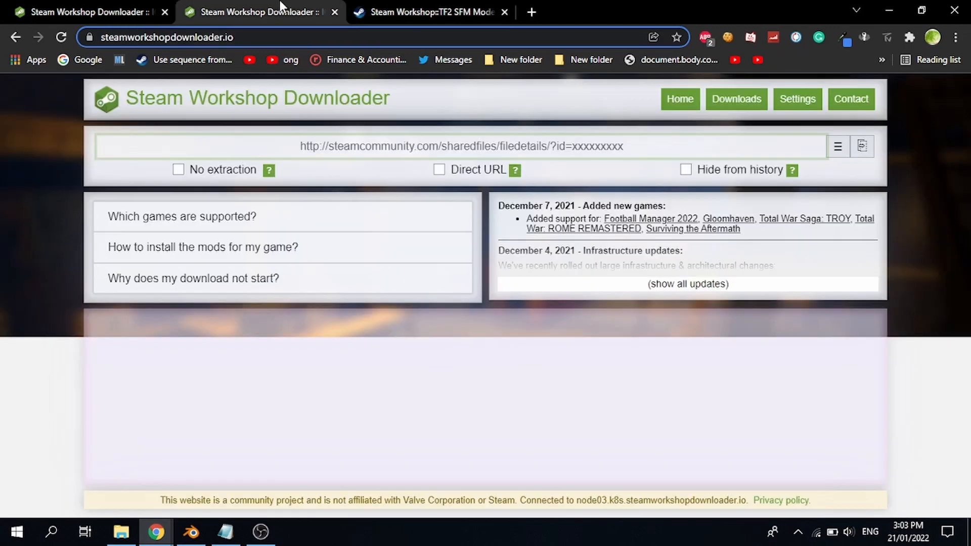
{"action": "type", "text": "https://steamcommunity.com/workshop/filedetails/?id=501735152"}
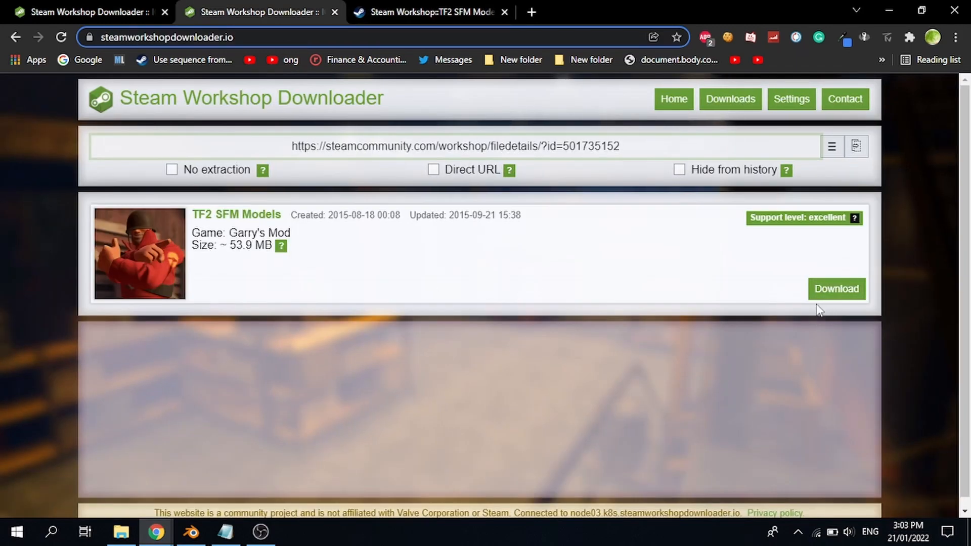
{"action": "left_click", "coordinate": [432, 11]}
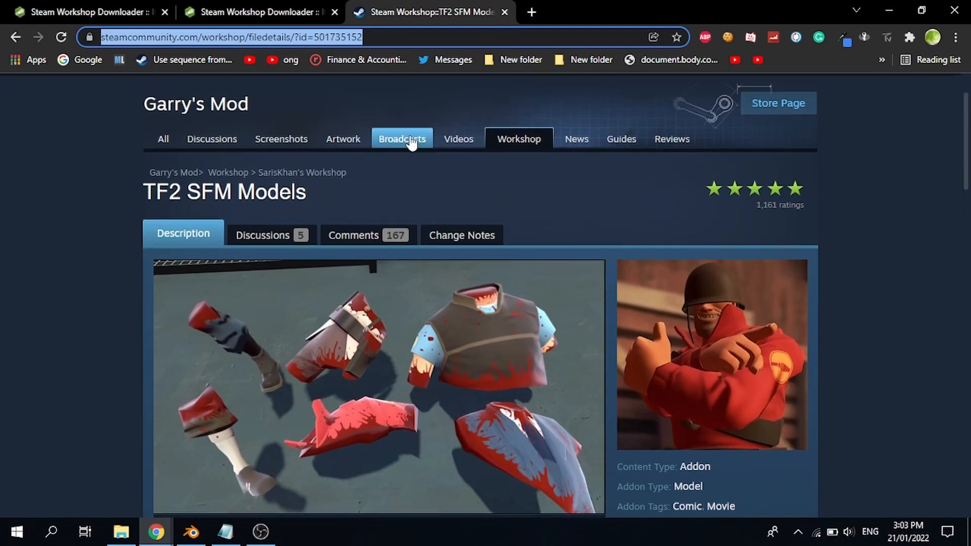
{"action": "left_click", "coordinate": [252, 11]}
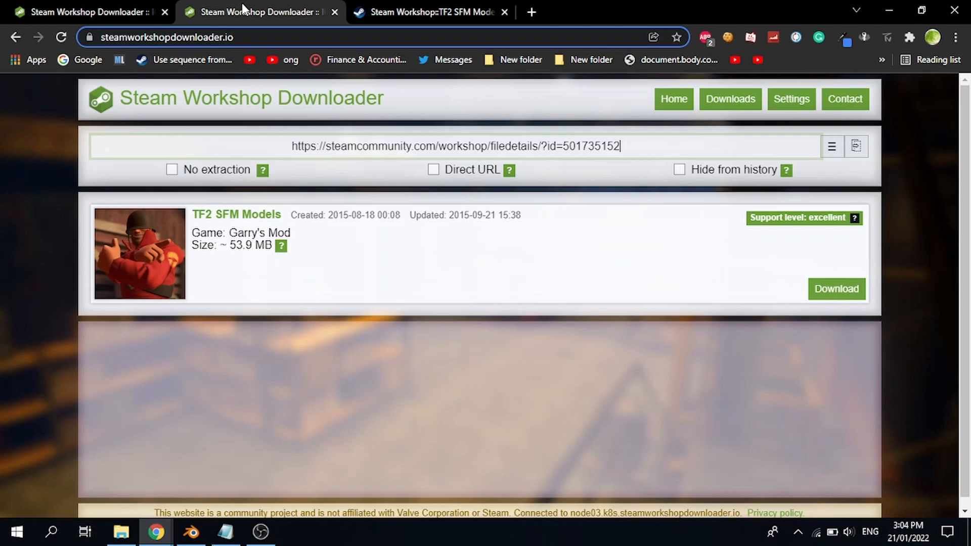
{"action": "triple_click", "coordinate": [456, 148]}
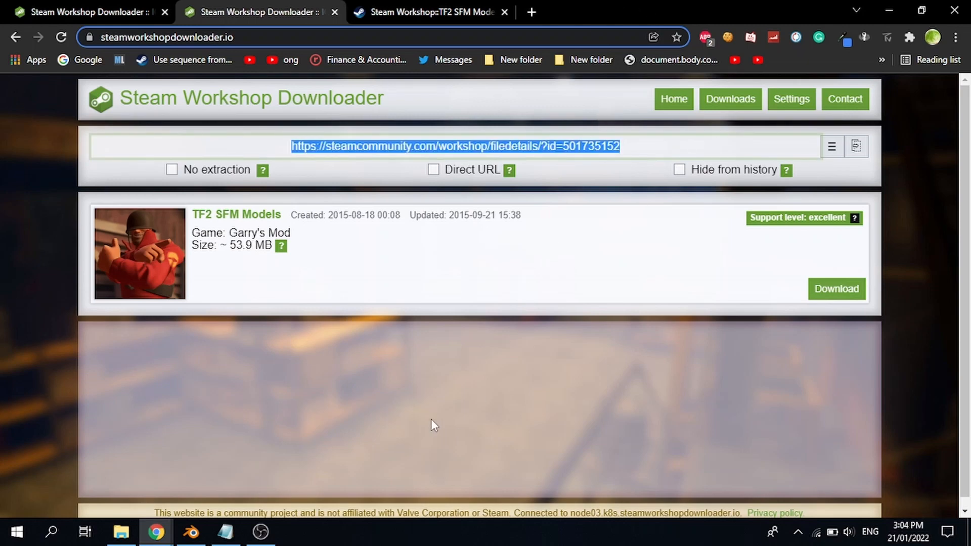
{"action": "left_click", "coordinate": [188, 532]}
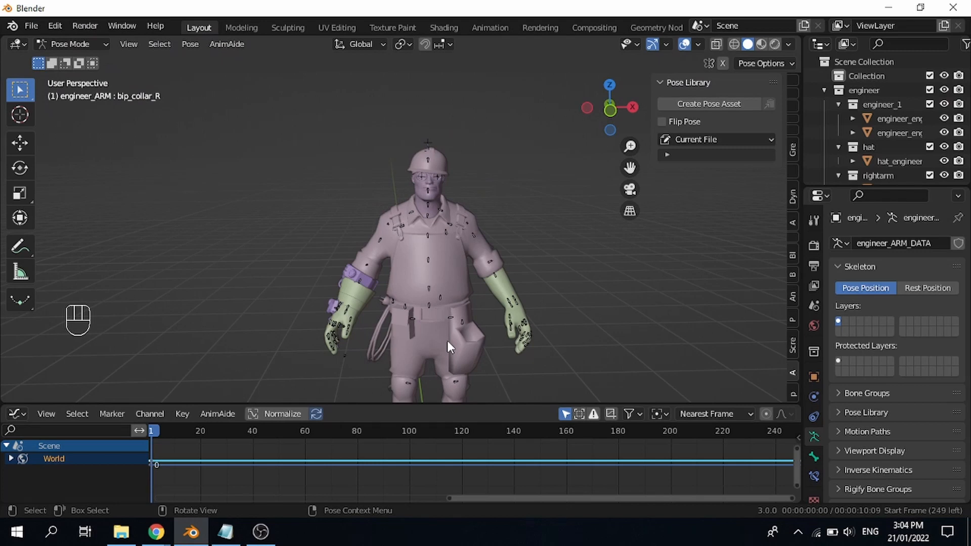
{"action": "mouse_move", "coordinate": [649, 117]}
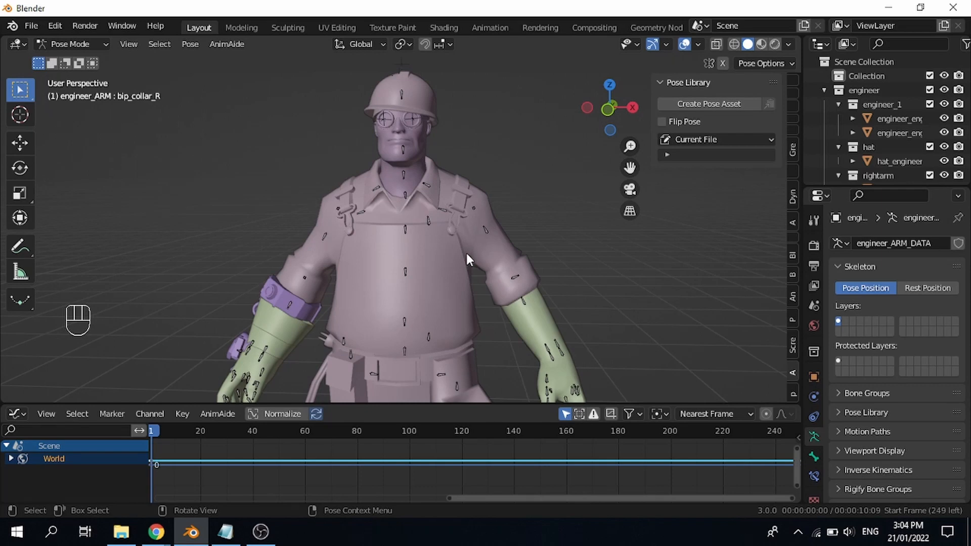
{"action": "mouse_move", "coordinate": [406, 308]}
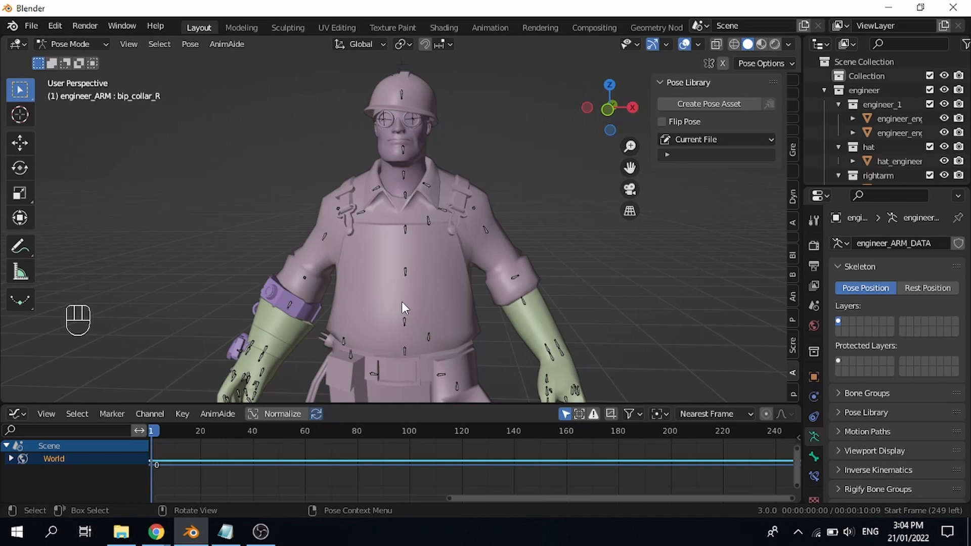
{"action": "mouse_move", "coordinate": [670, 302]}
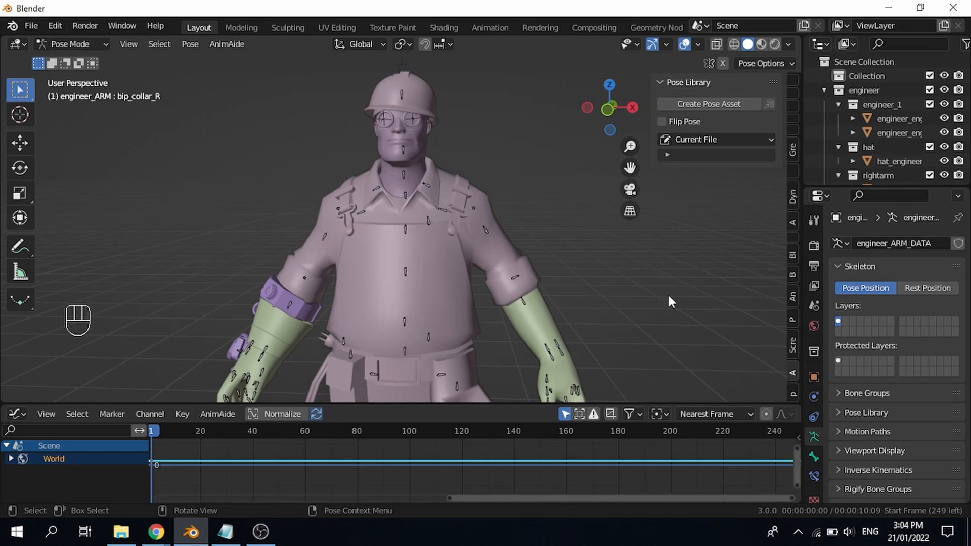
{"action": "mouse_move", "coordinate": [293, 480]}
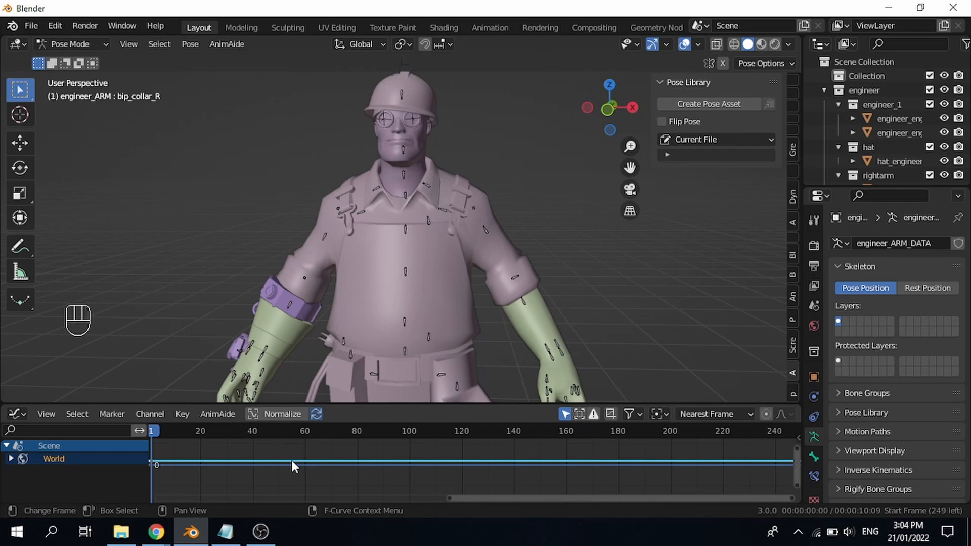
{"action": "mouse_move", "coordinate": [365, 390]}
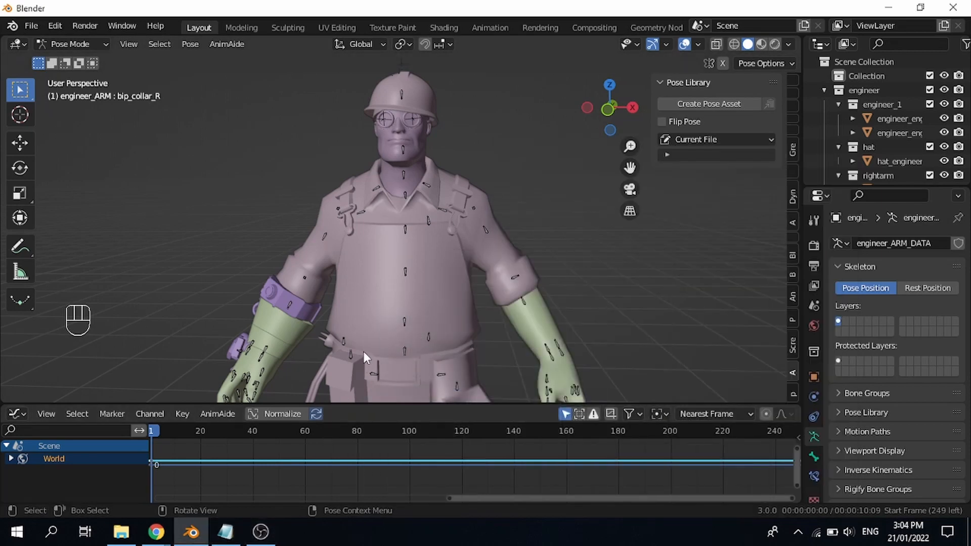
{"action": "mouse_move", "coordinate": [484, 129]}
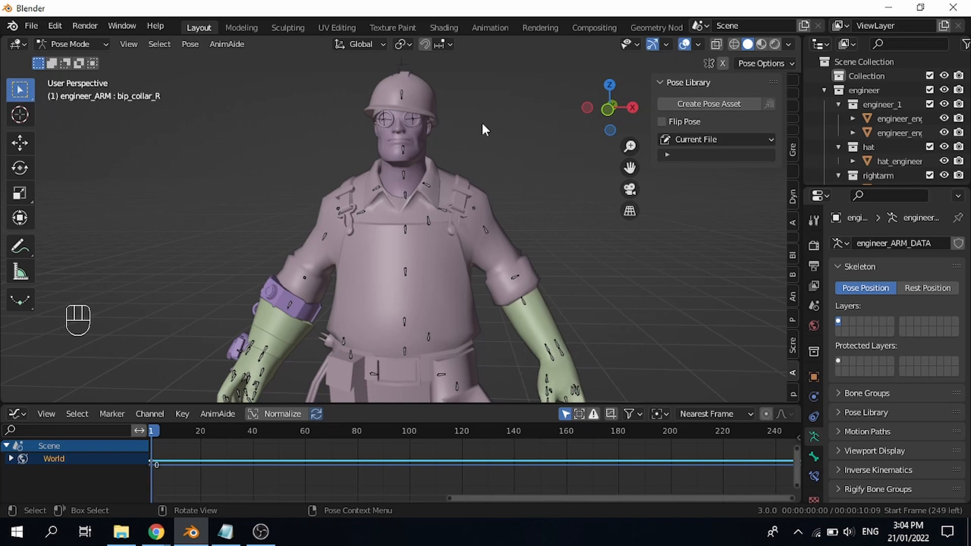
{"action": "mouse_move", "coordinate": [497, 166]}
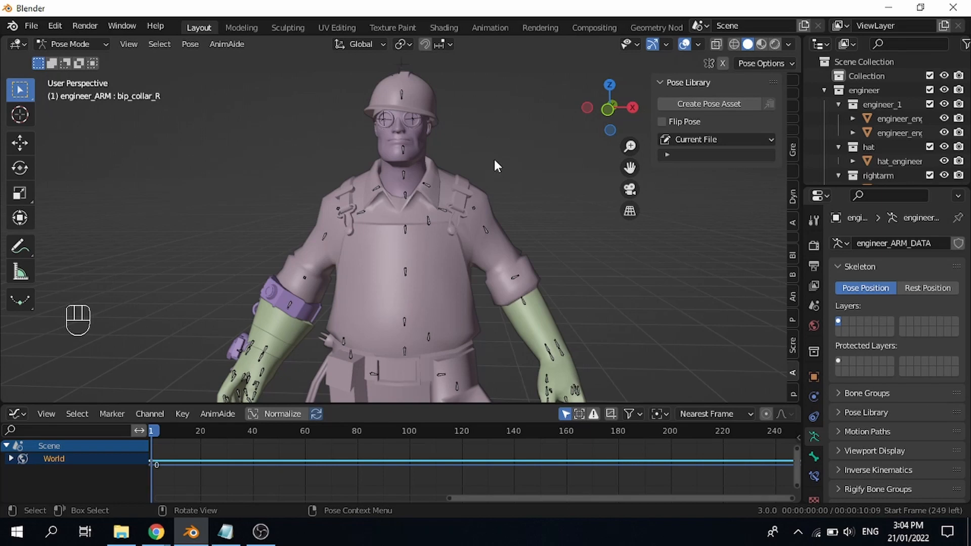
{"action": "left_click_drag", "start_coordinate": [496, 166], "coordinate": [459, 289]}
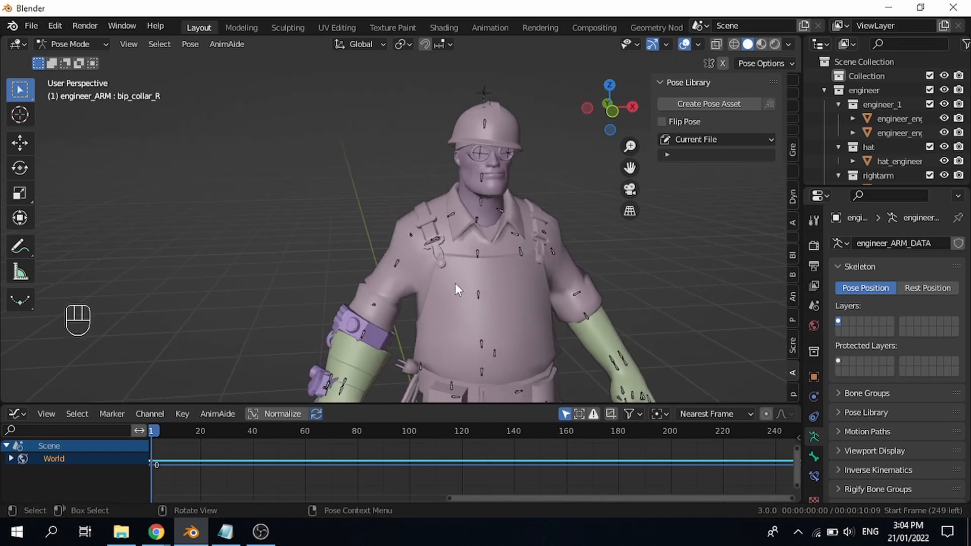